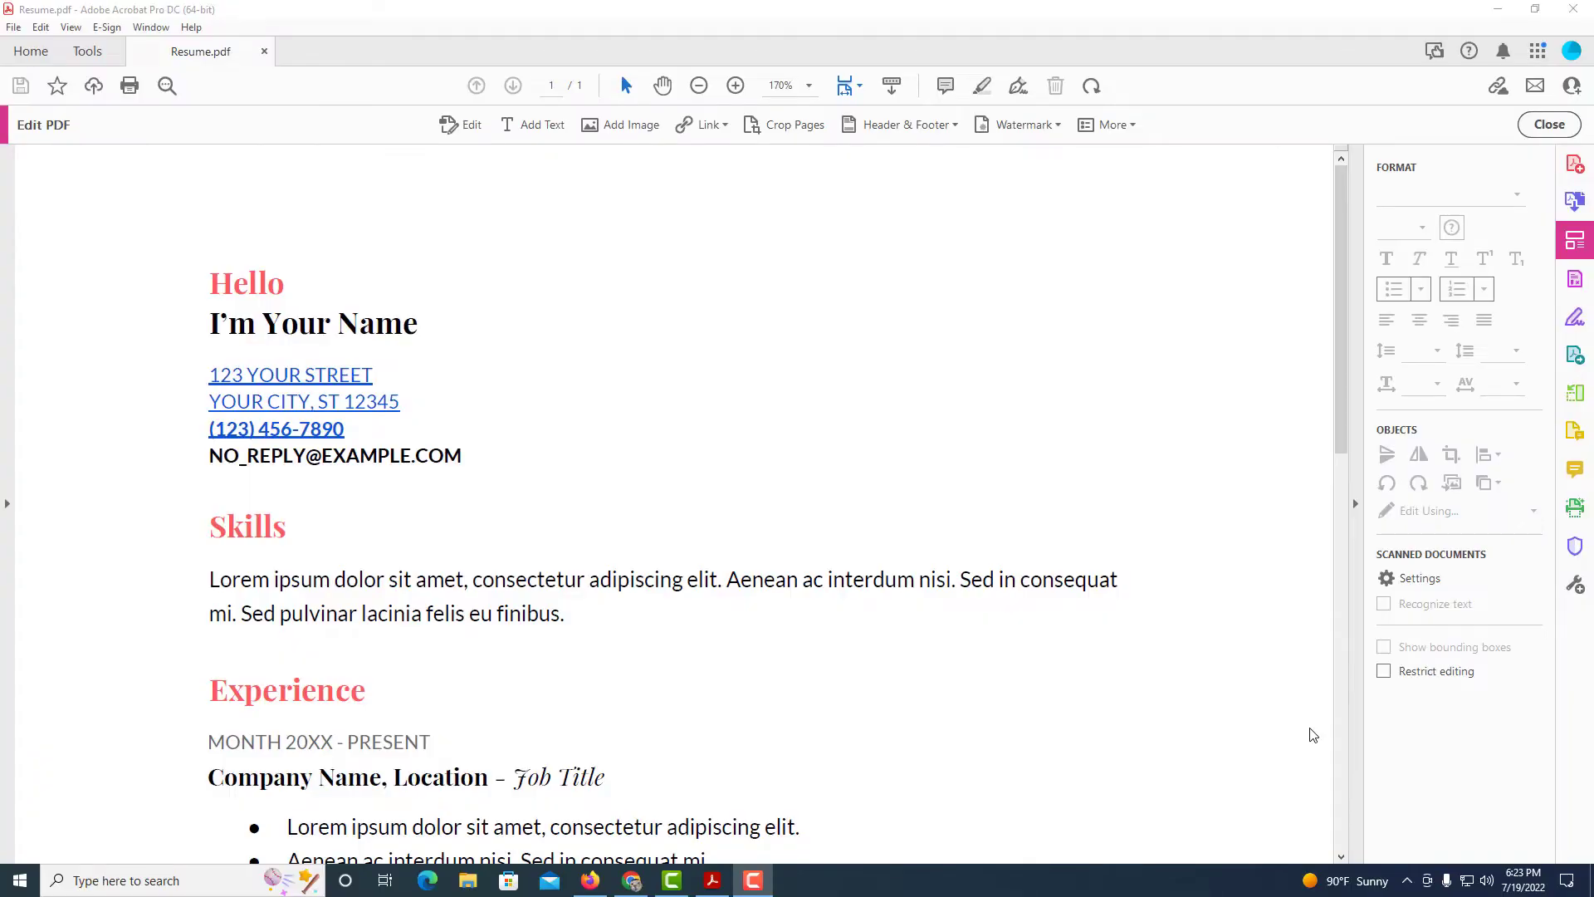
mouse_move(963, 622)
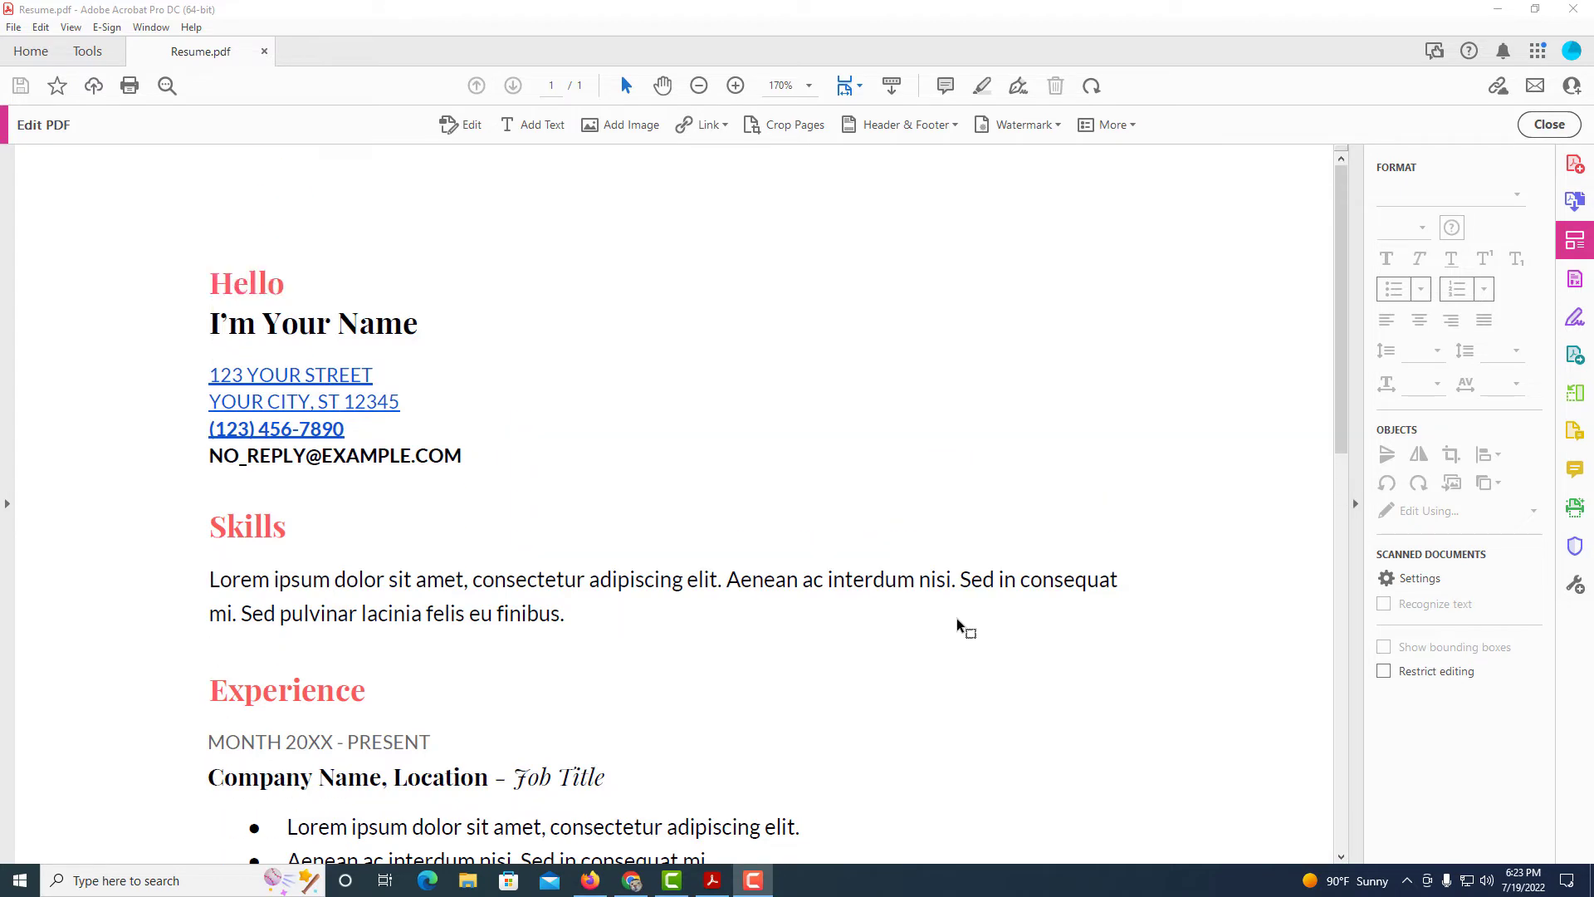
mouse_move(676, 198)
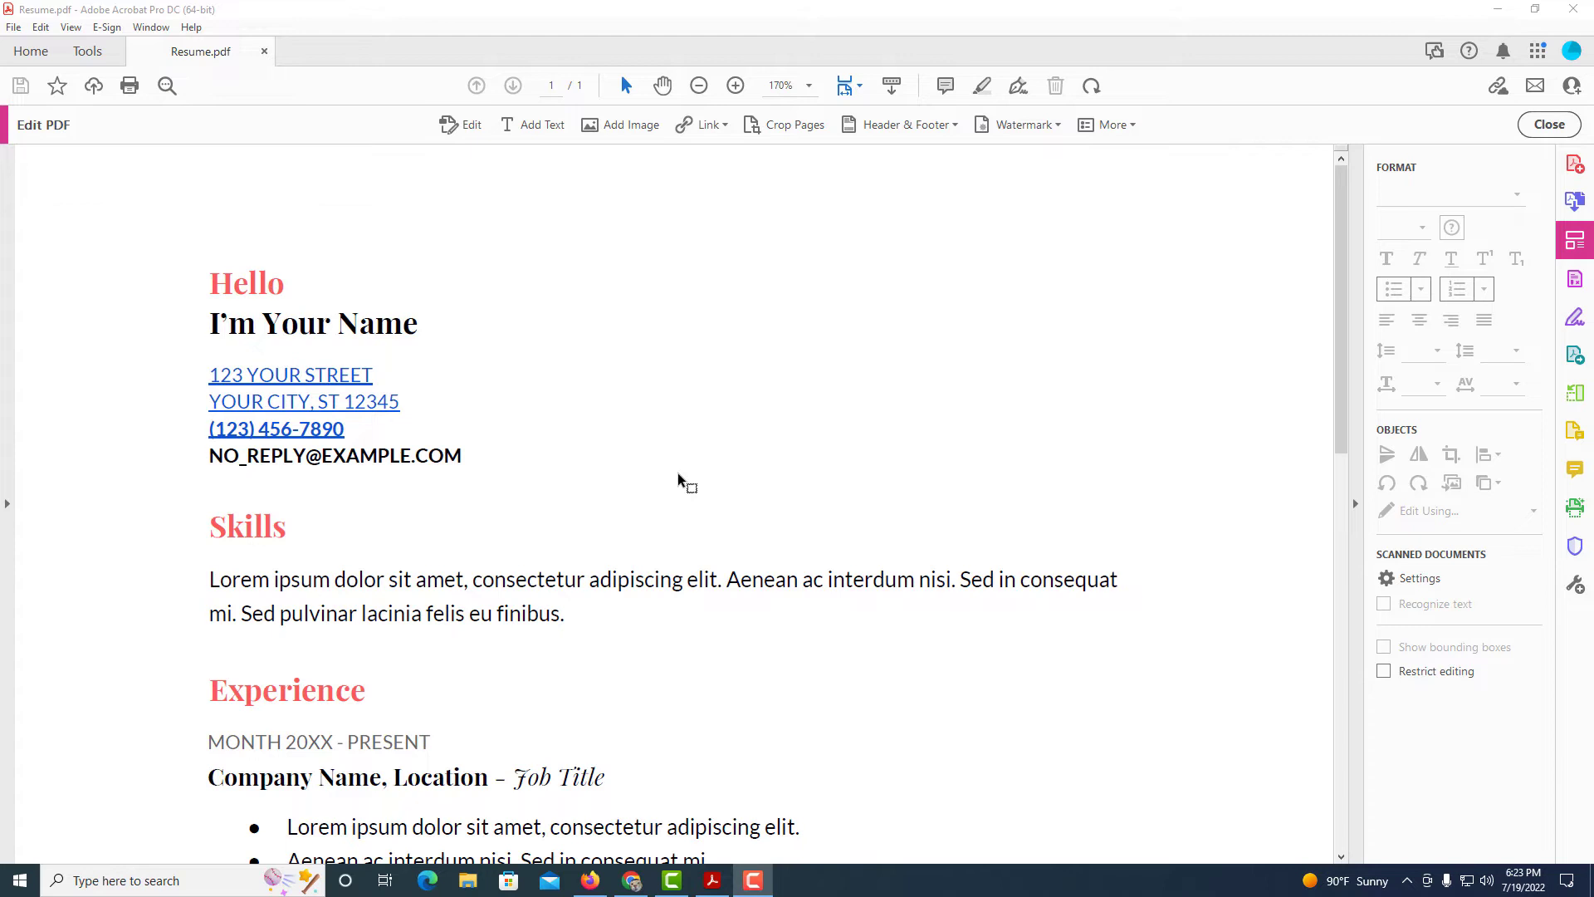
mouse_move(624, 570)
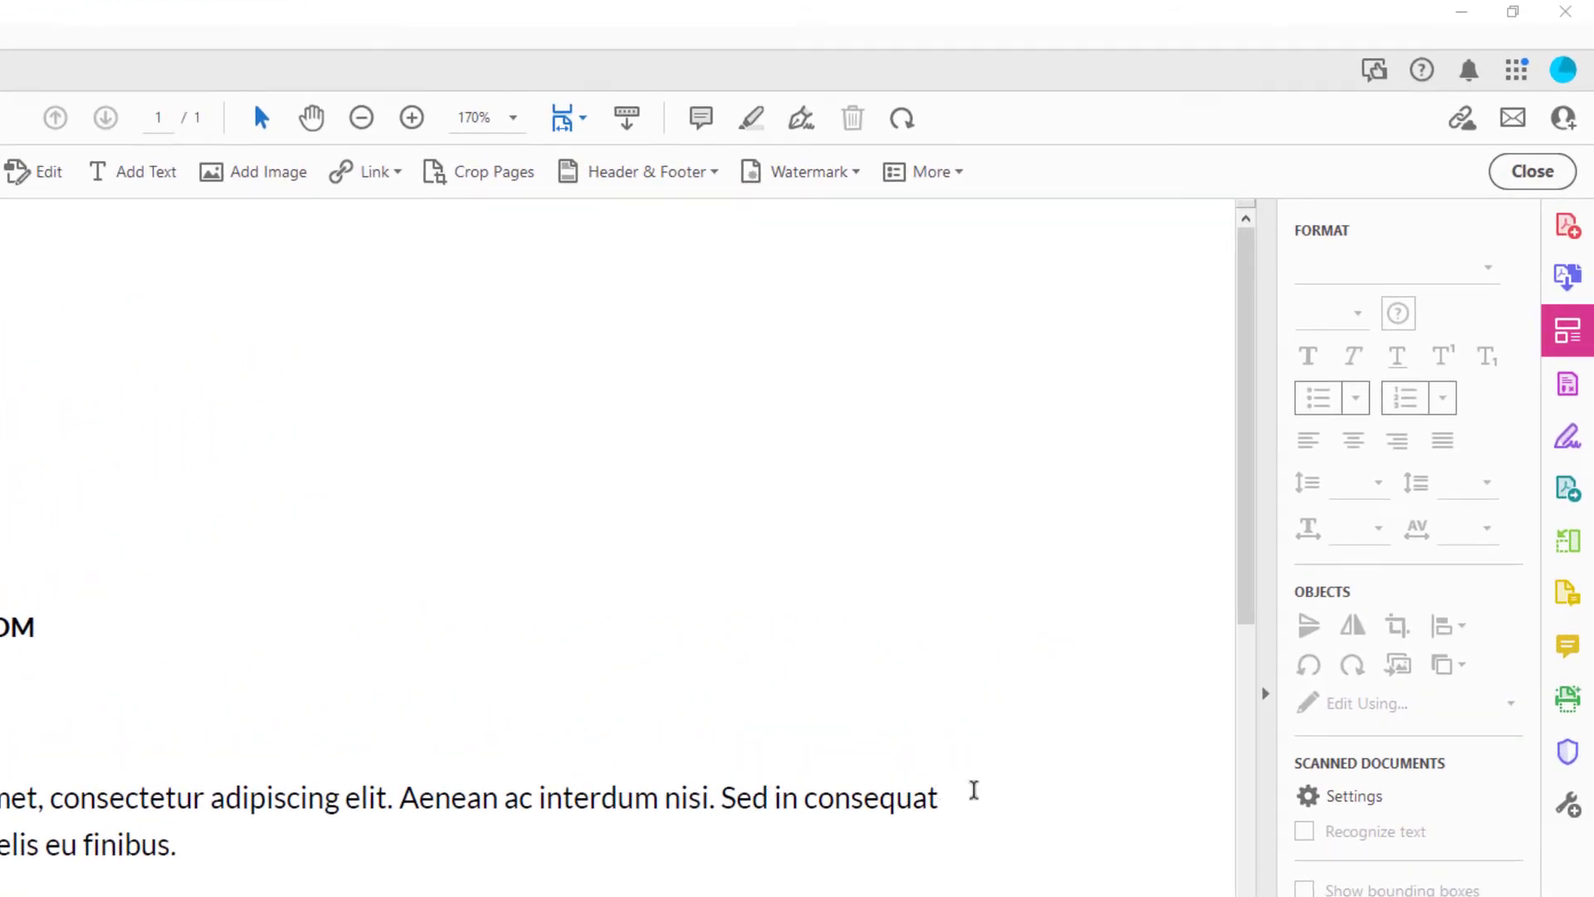
mouse_move(1569, 540)
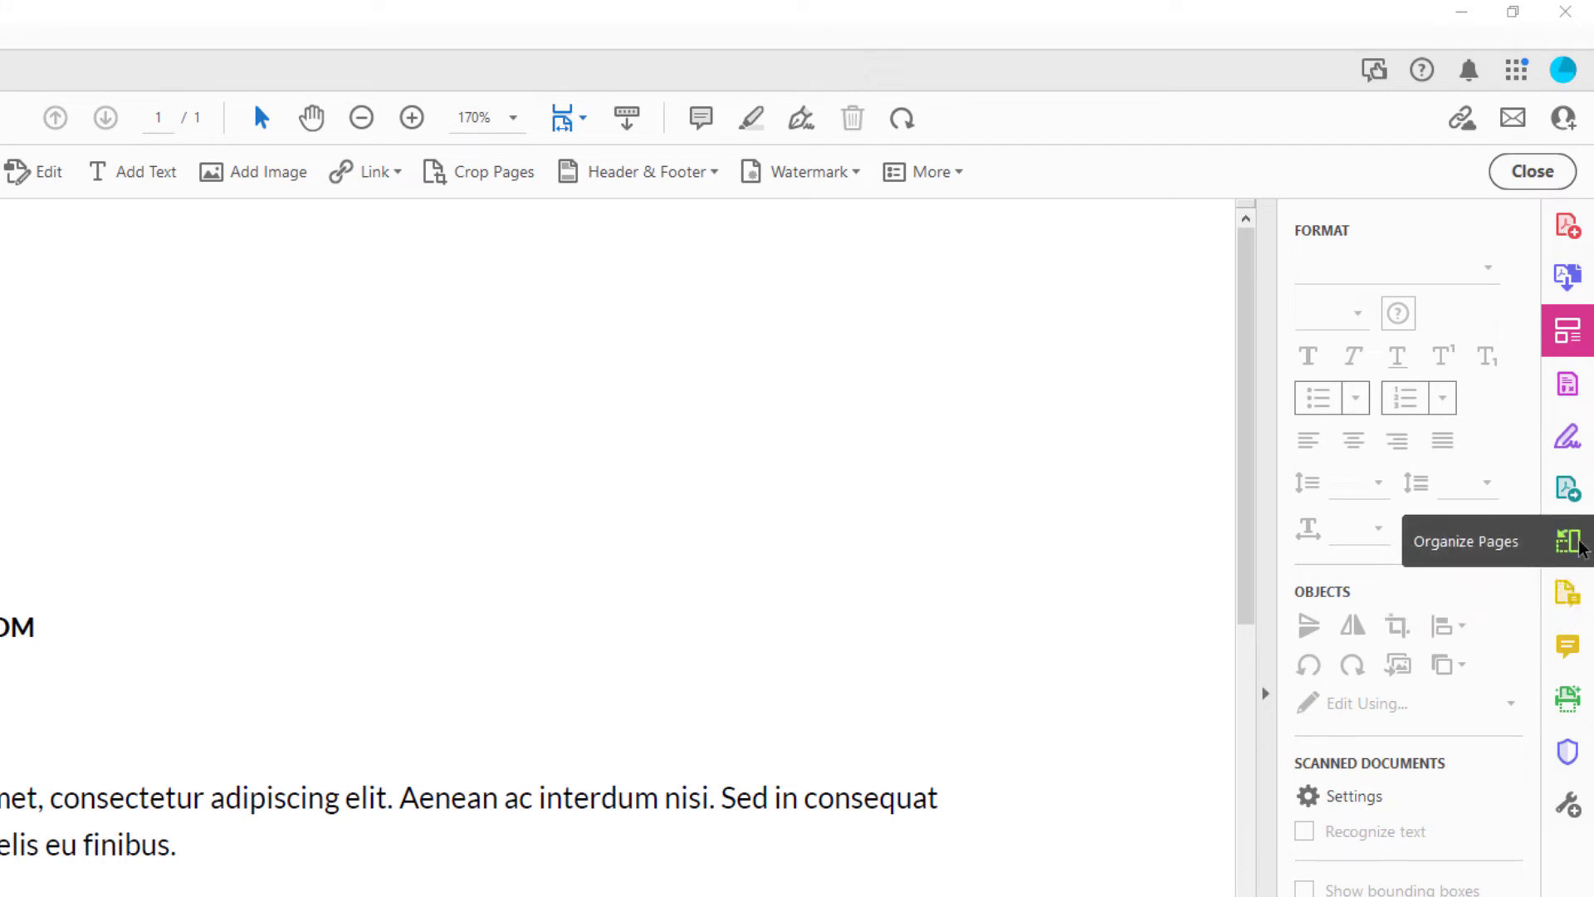
mouse_move(1577, 568)
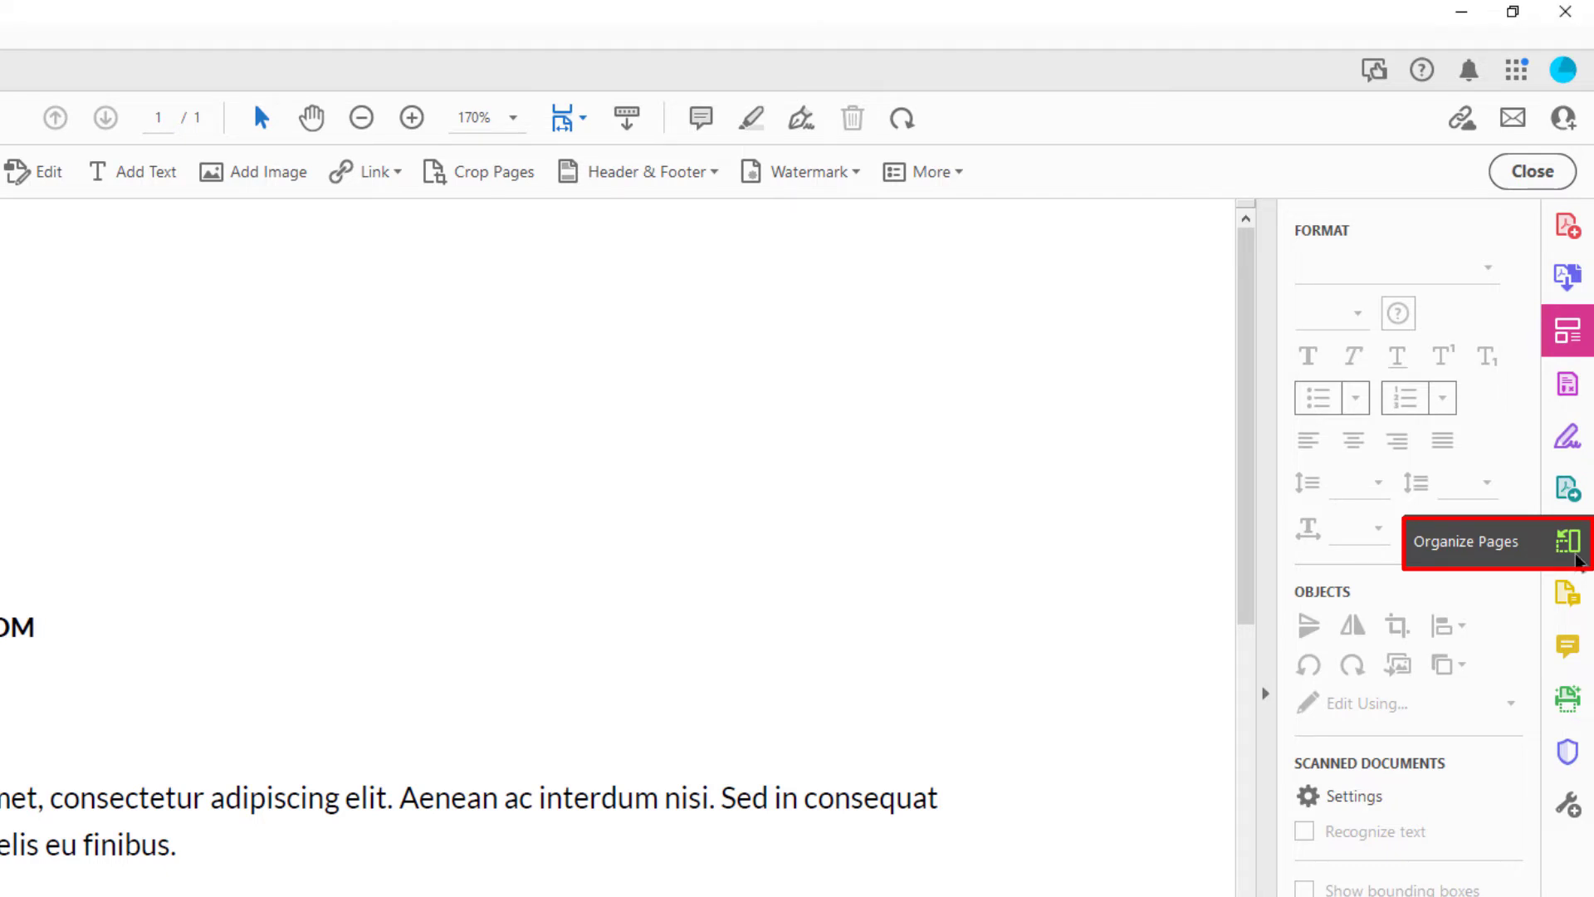
- Show the resume's single page as a thumbnail in the Organize Pages view
click(1569, 541)
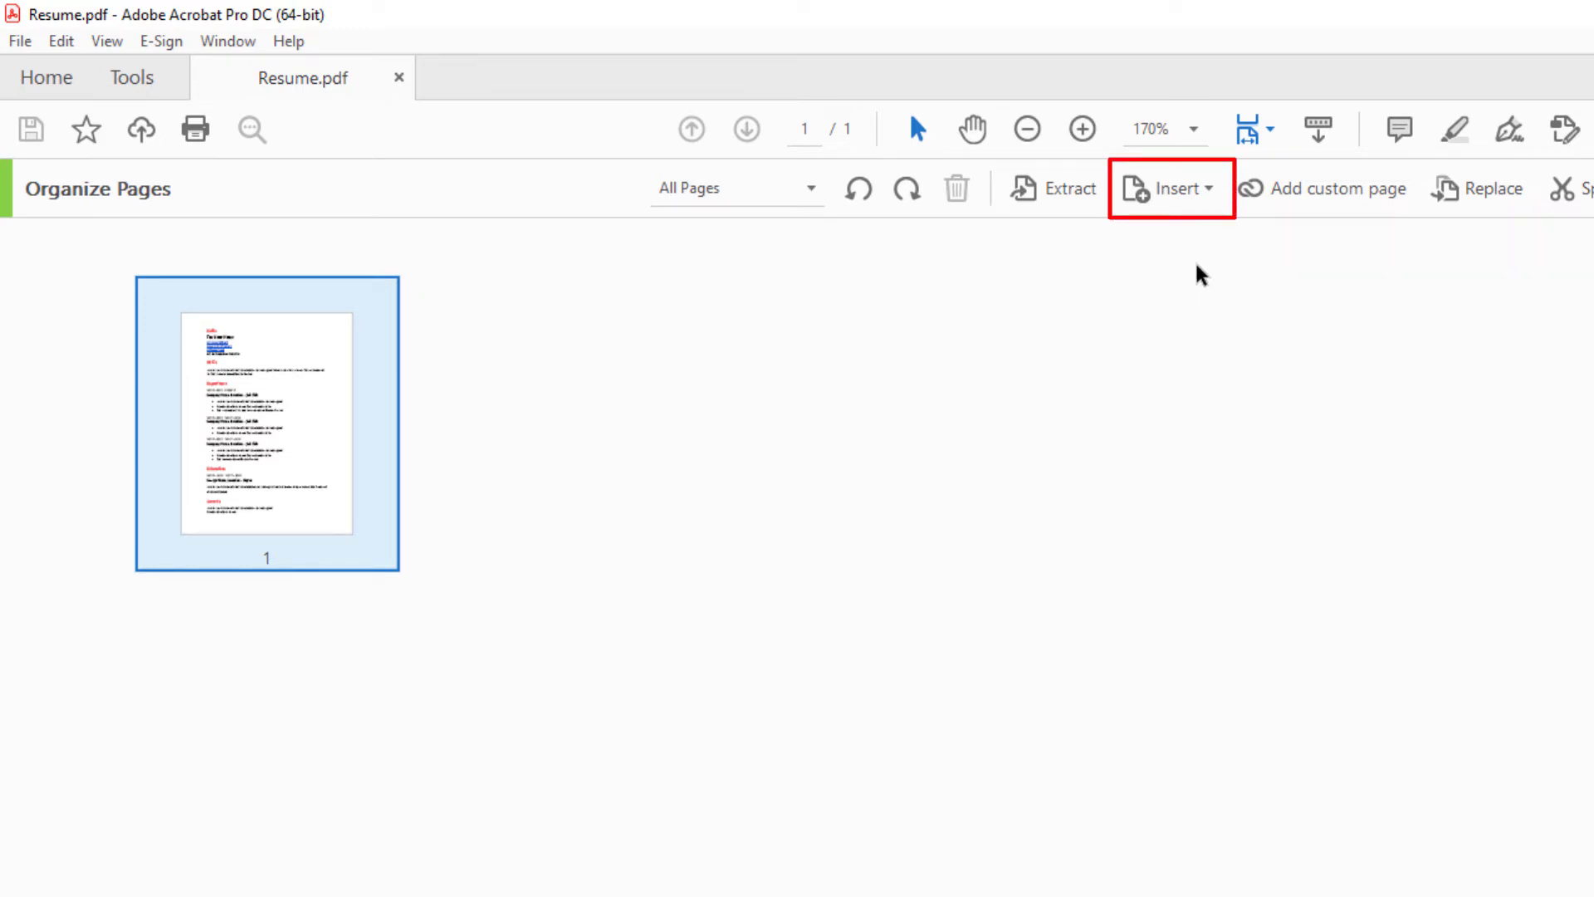
- Insert a blank page after page 1, making the resume a two-page document
click(1171, 187)
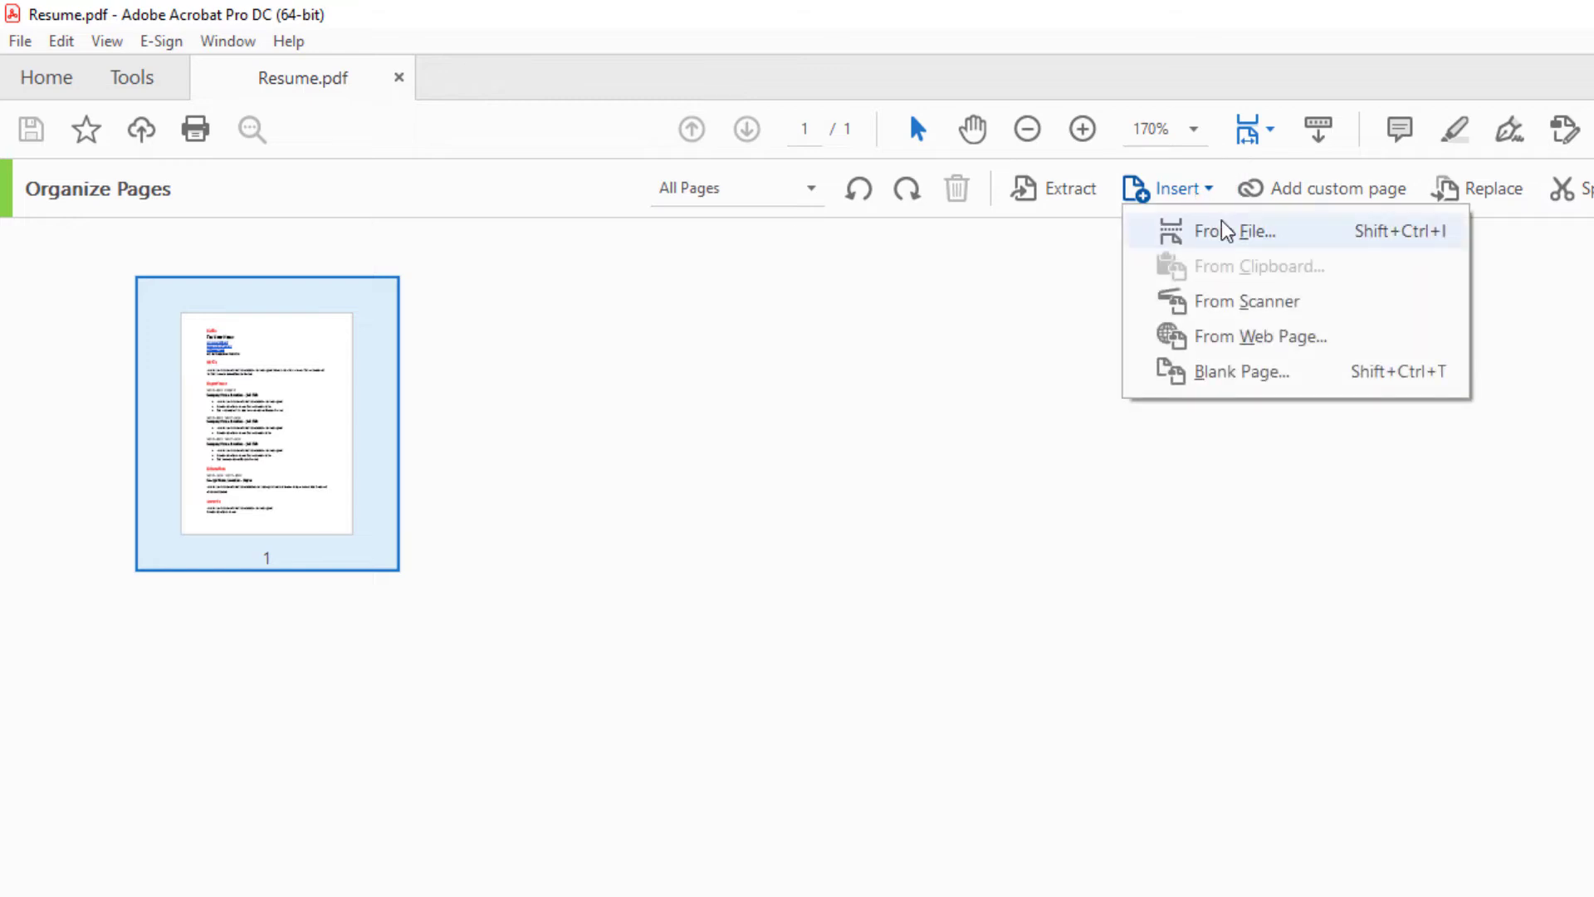
mouse_move(1302, 370)
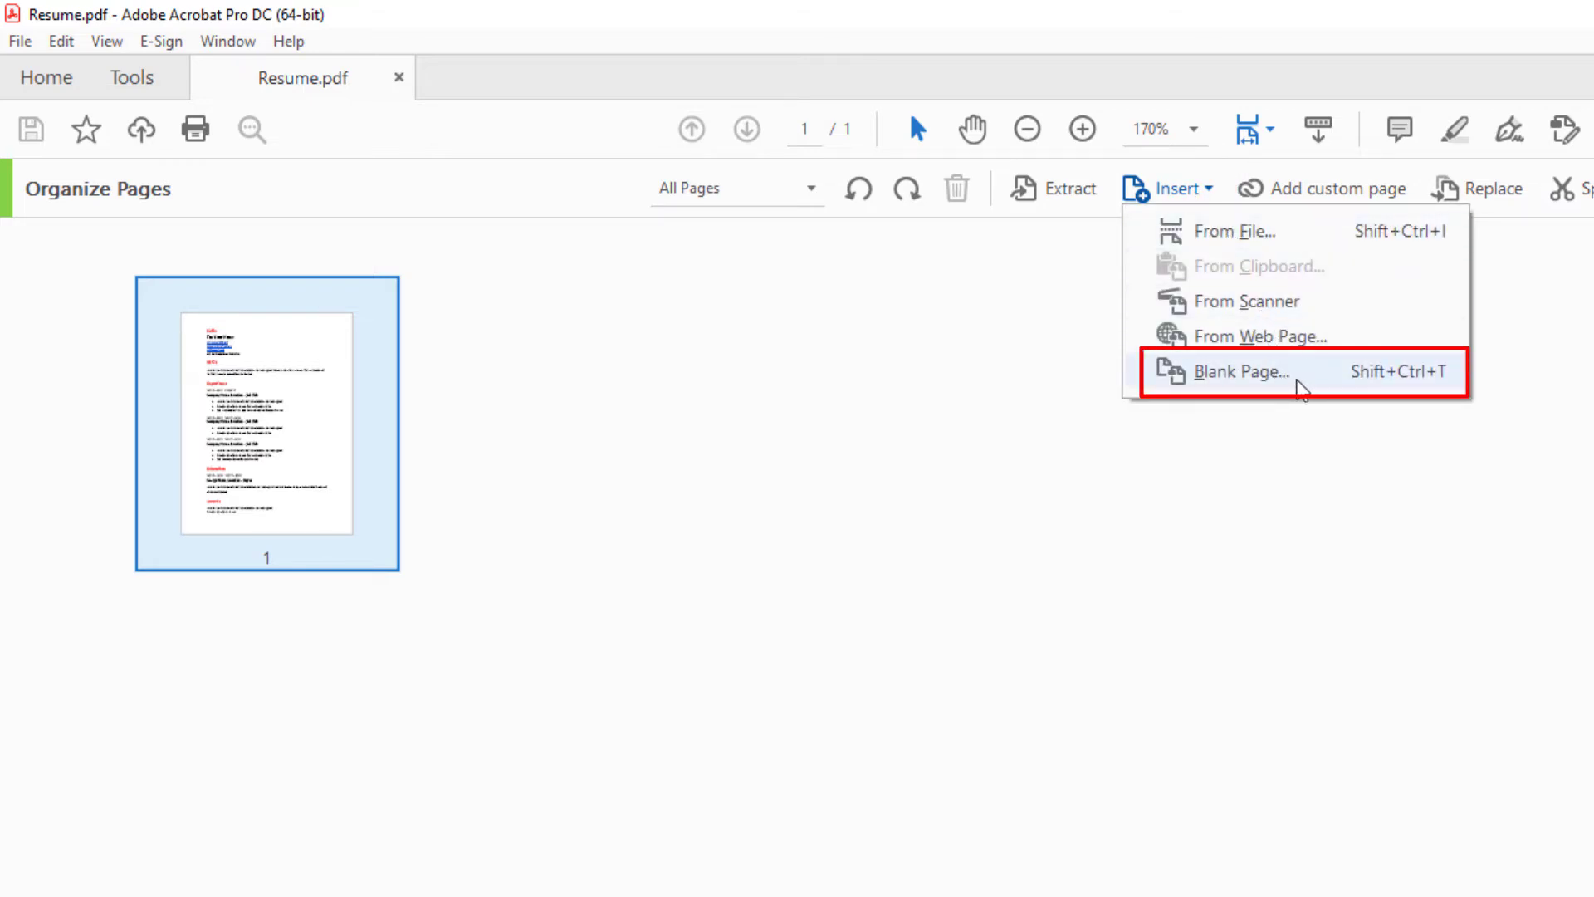
click(1242, 371)
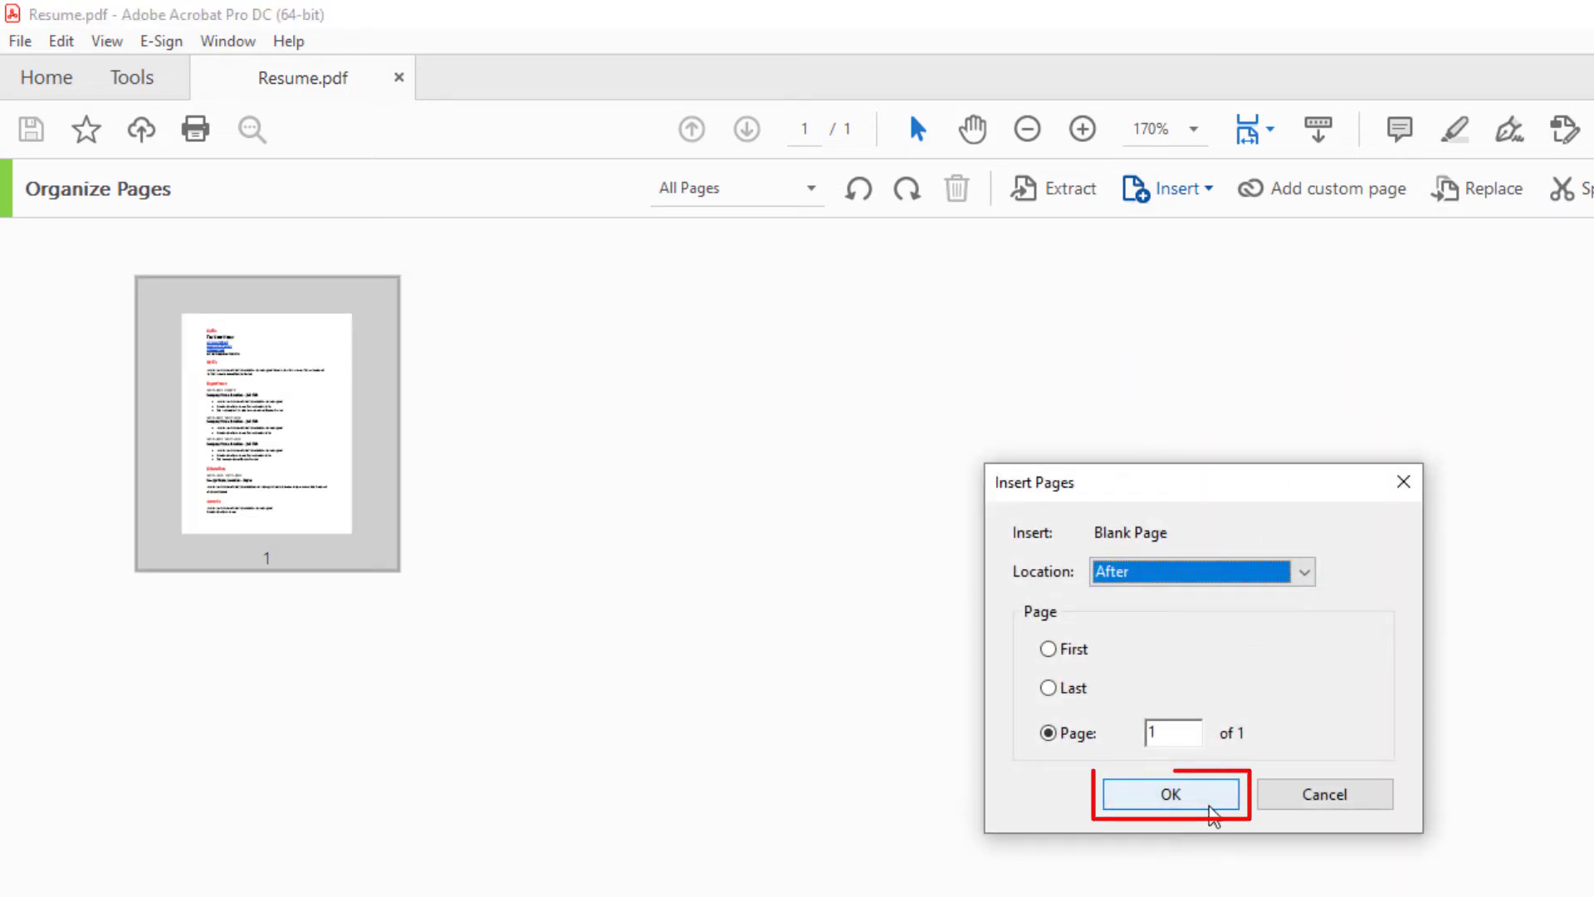
click(1169, 794)
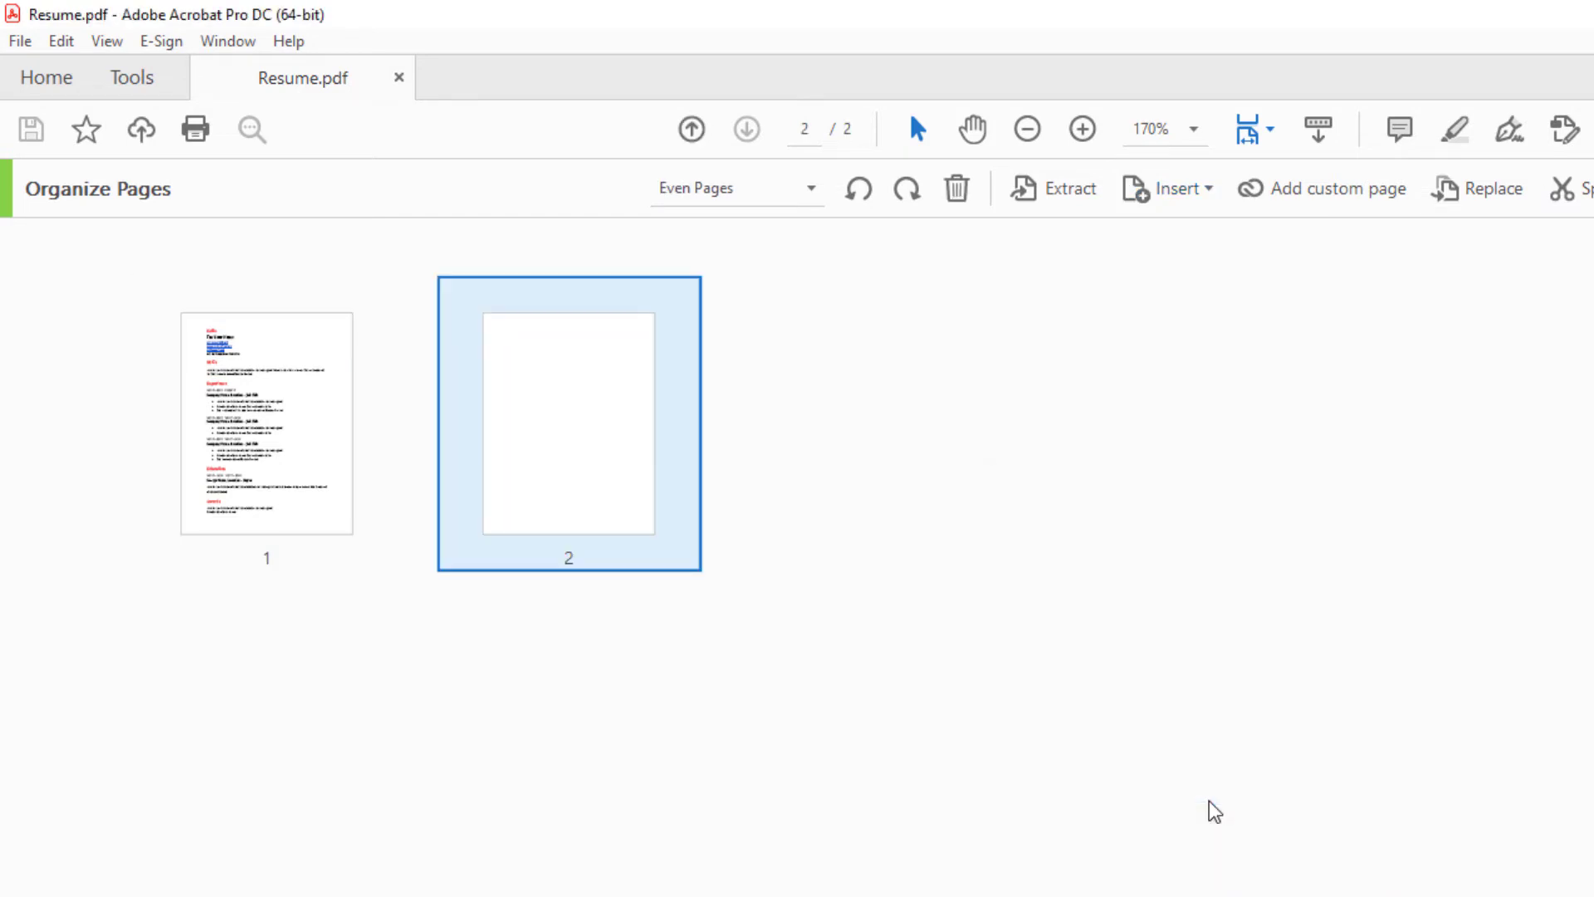
mouse_move(564, 457)
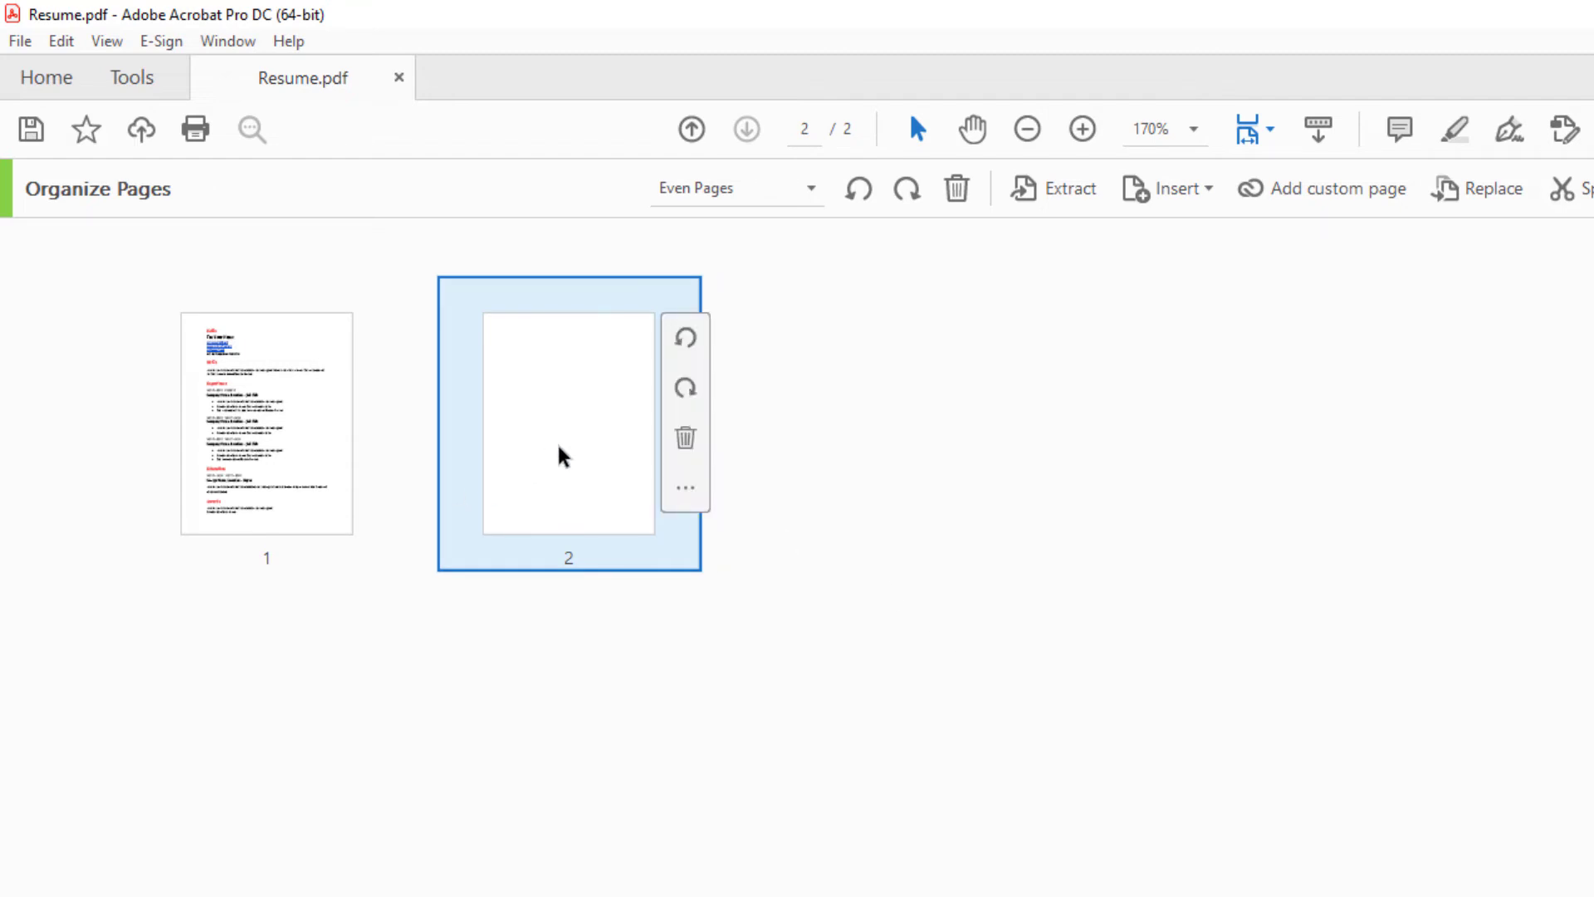
mouse_move(607, 531)
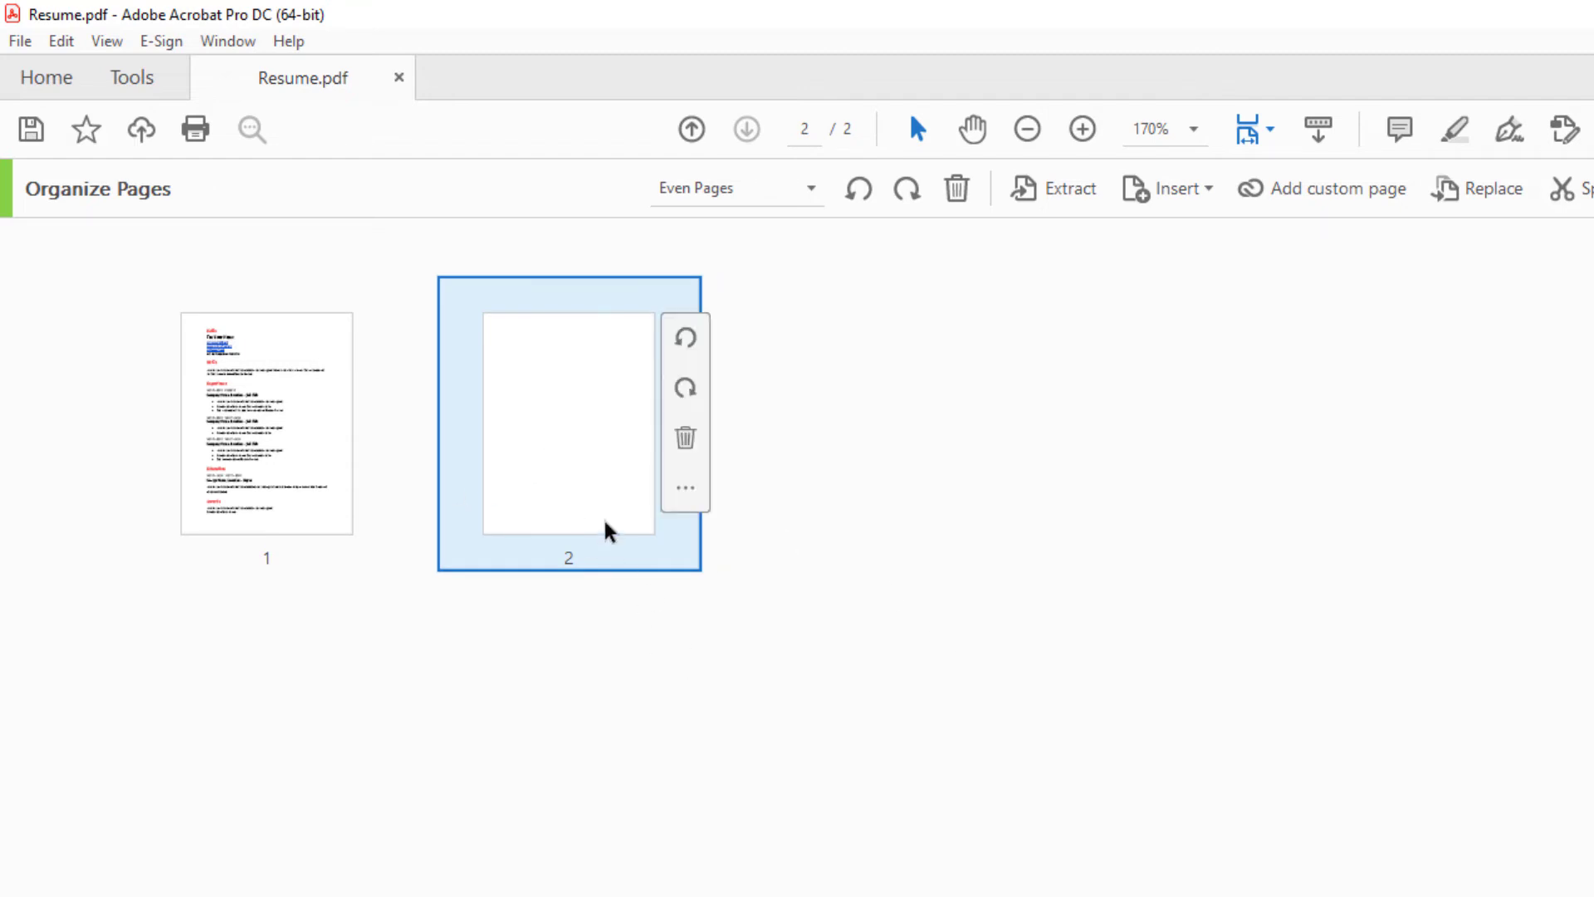
mouse_move(595, 489)
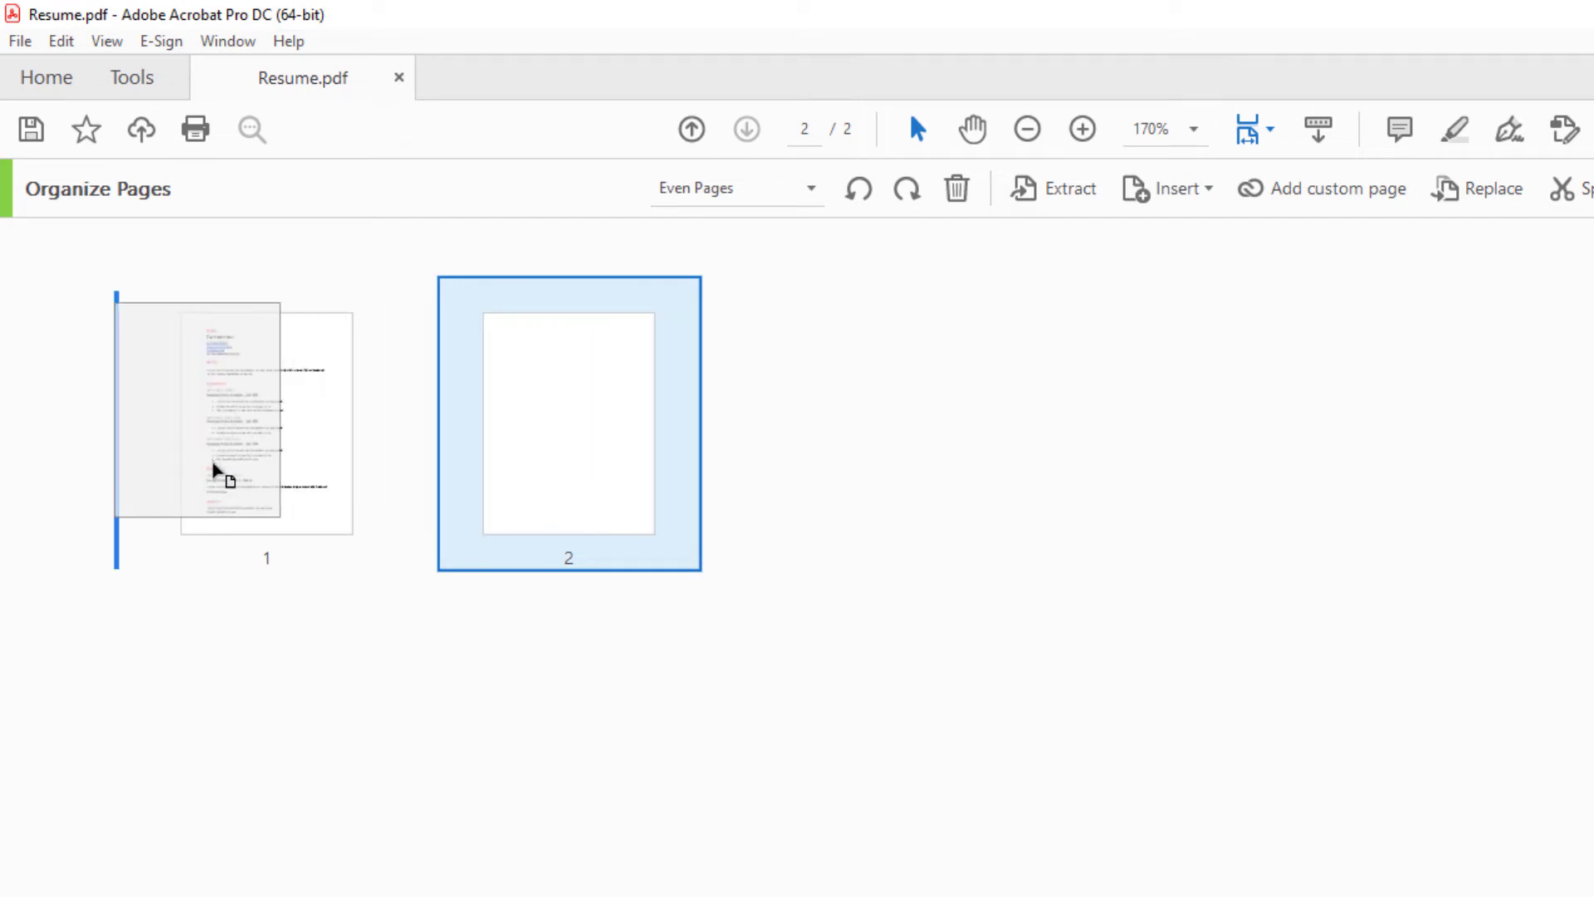
click(732, 188)
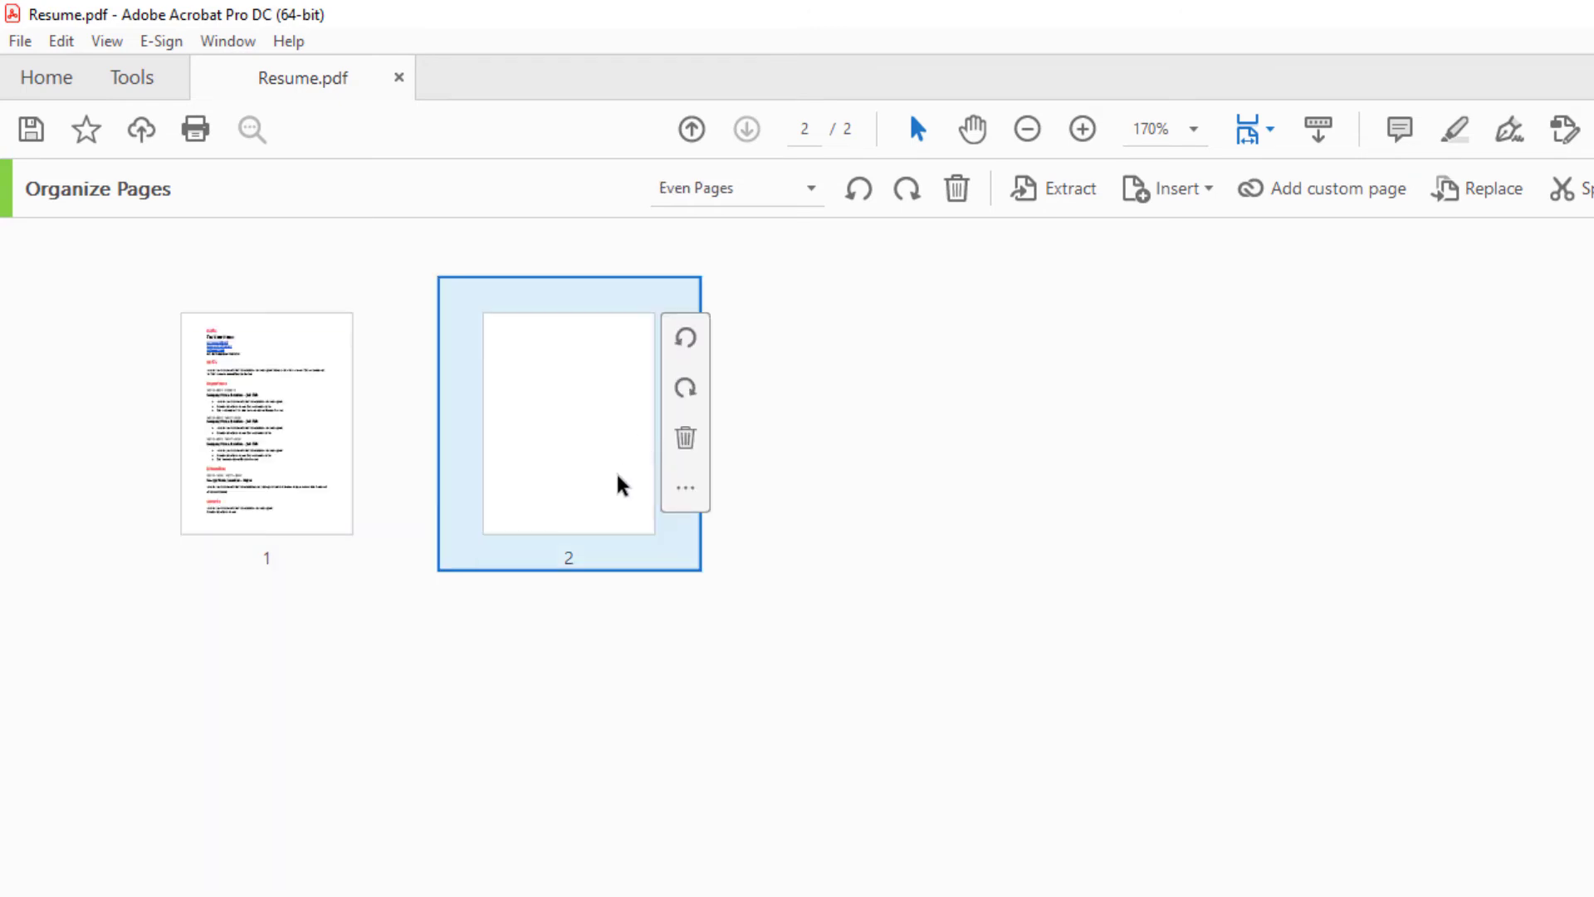
mouse_move(606, 500)
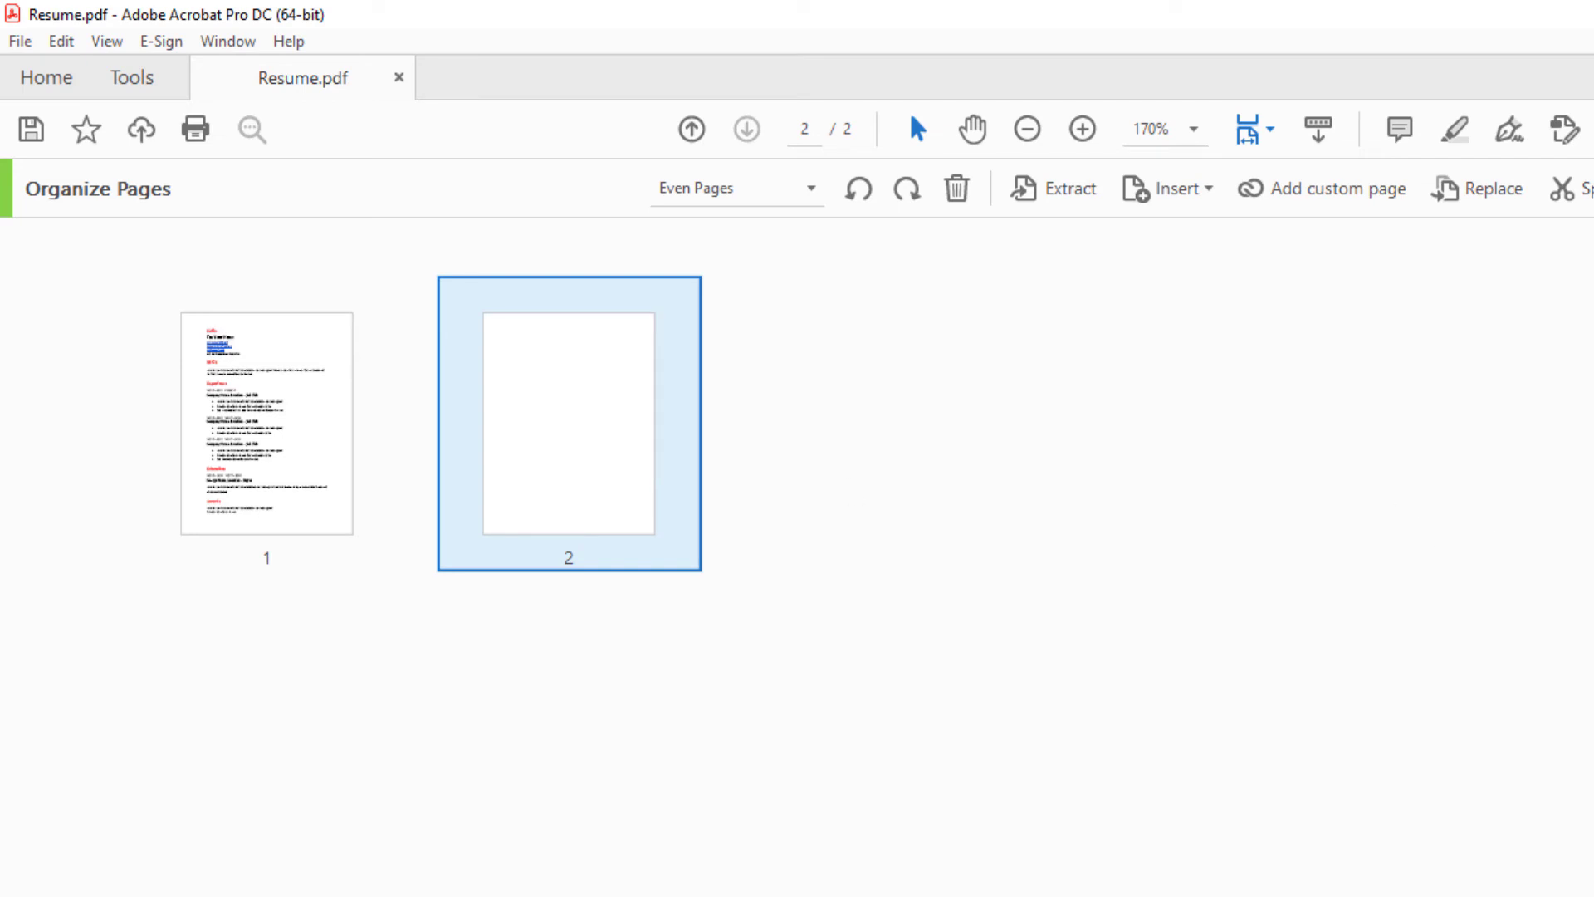
mouse_move(1543, 646)
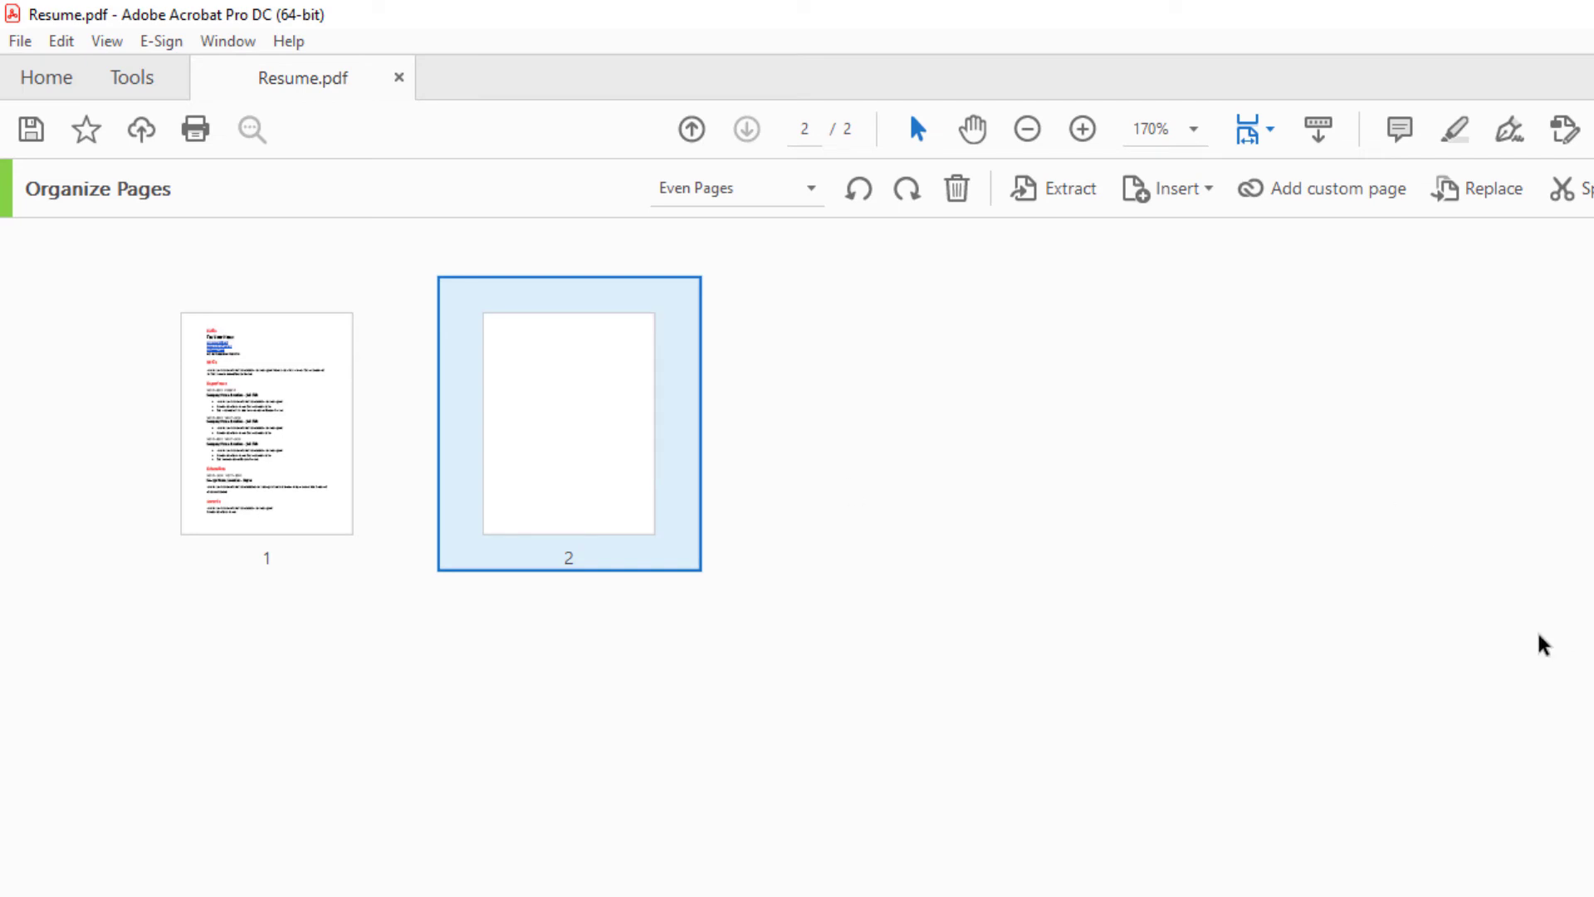